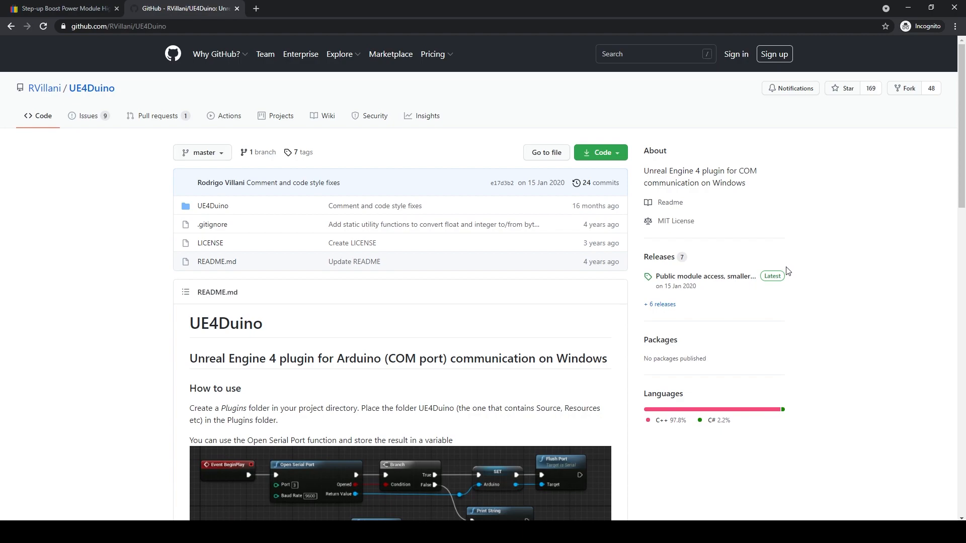
mouse_move(522, 270)
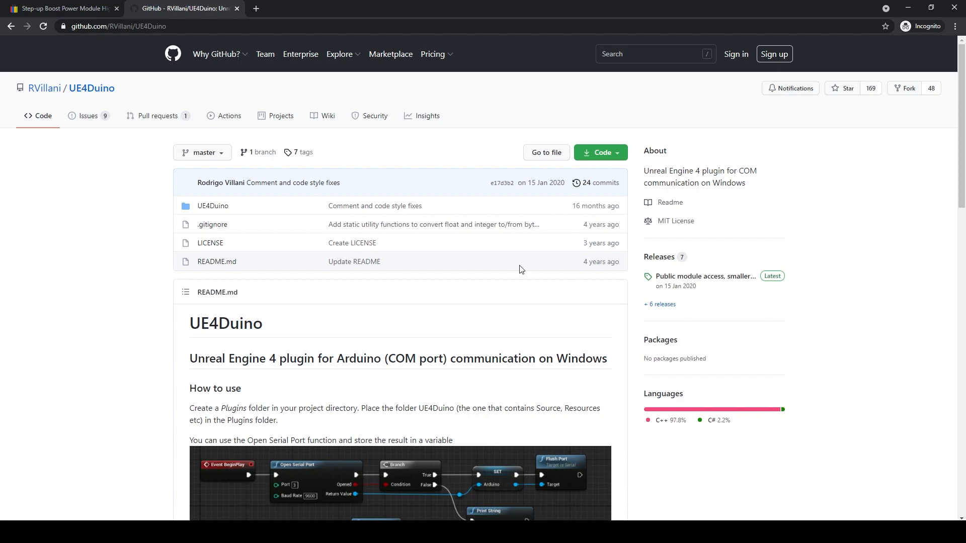
mouse_move(496, 269)
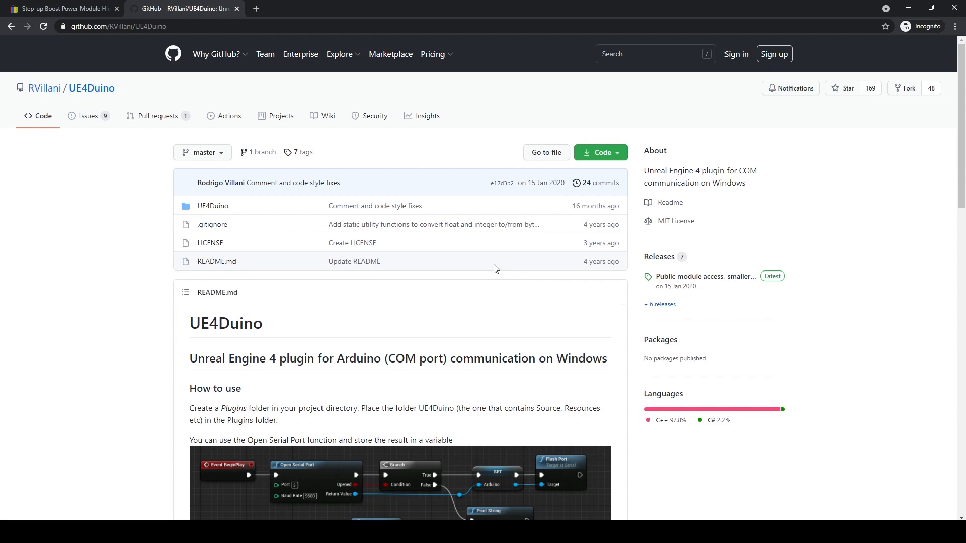
mouse_move(480, 269)
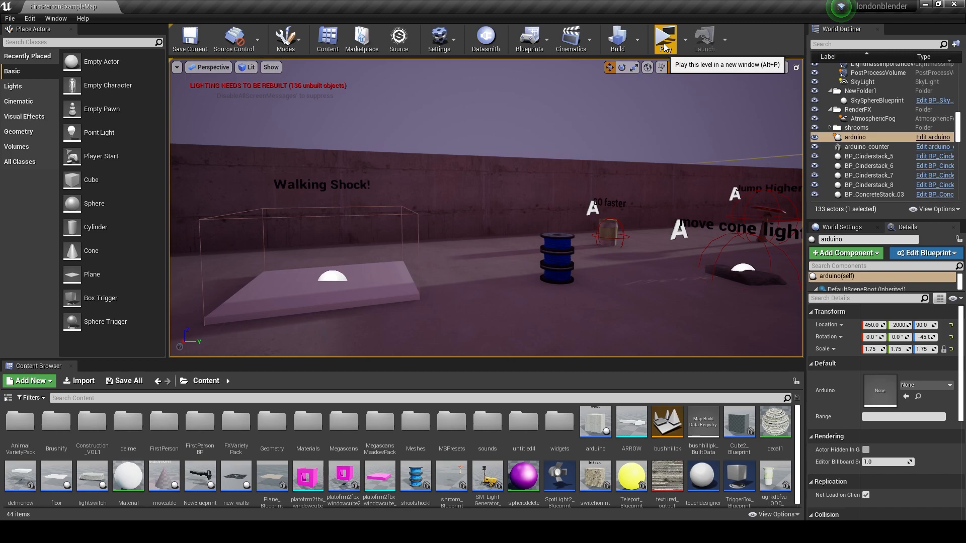
Play-test the level in a new window to try the Walking Shock platform
click(665, 39)
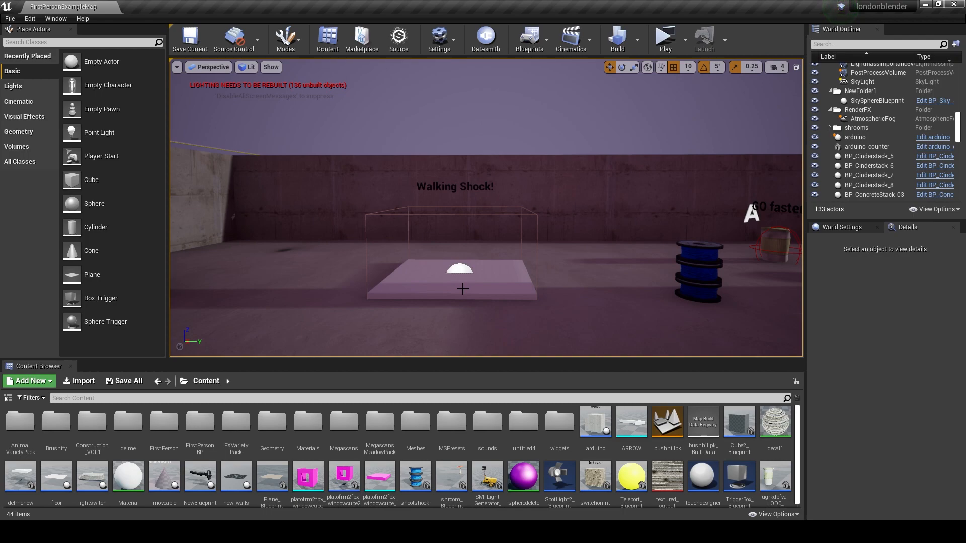
mouse_move(615, 147)
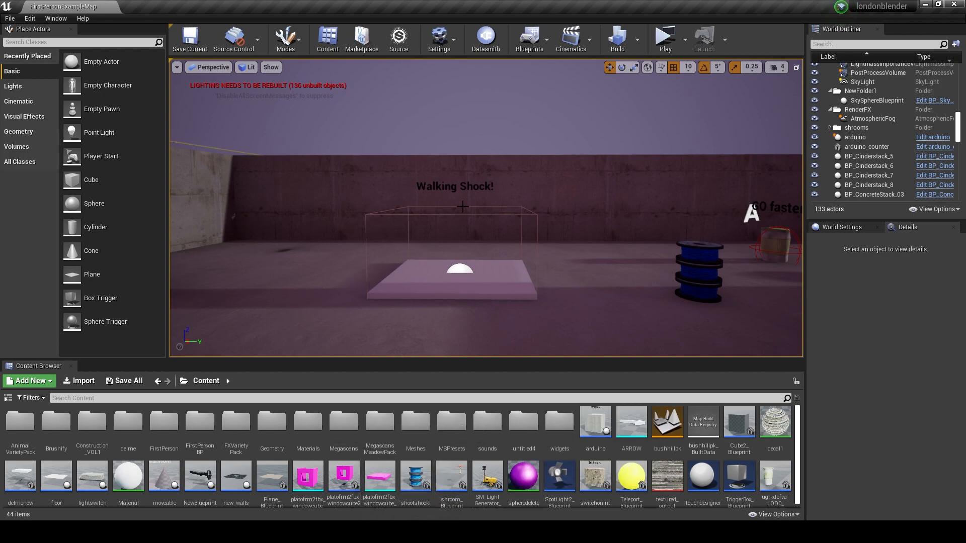
Search the World Outliner for 'ard' to show the arduino actors
click(875, 44)
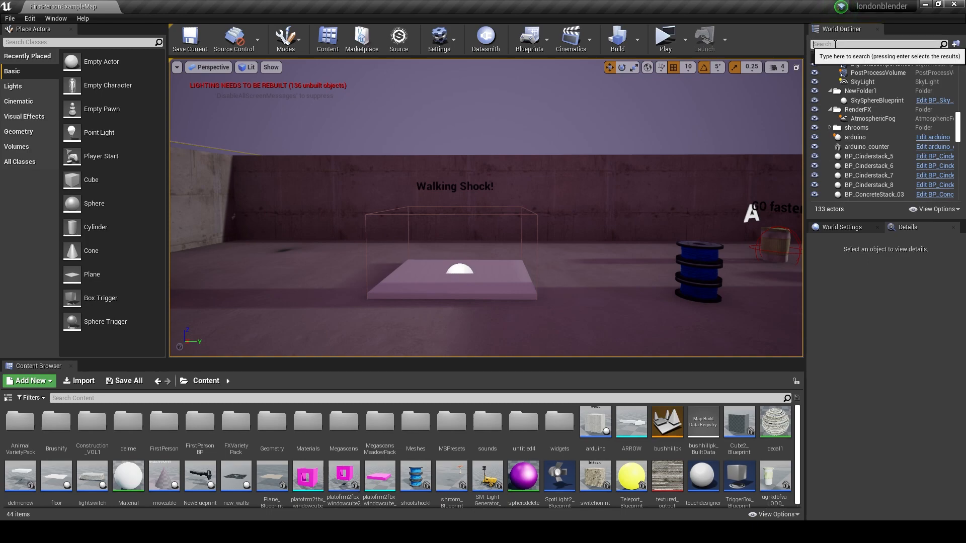
text(ard)
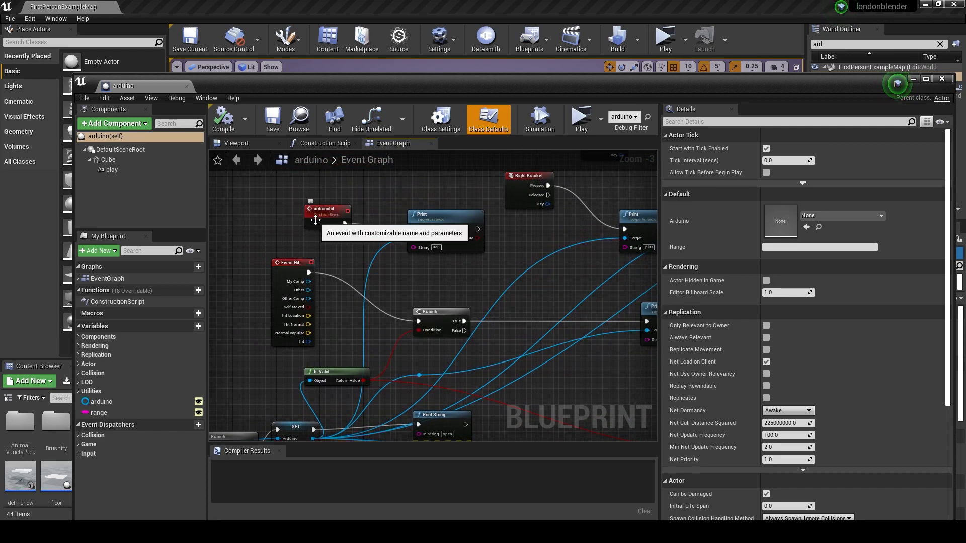
mouse_move(437, 249)
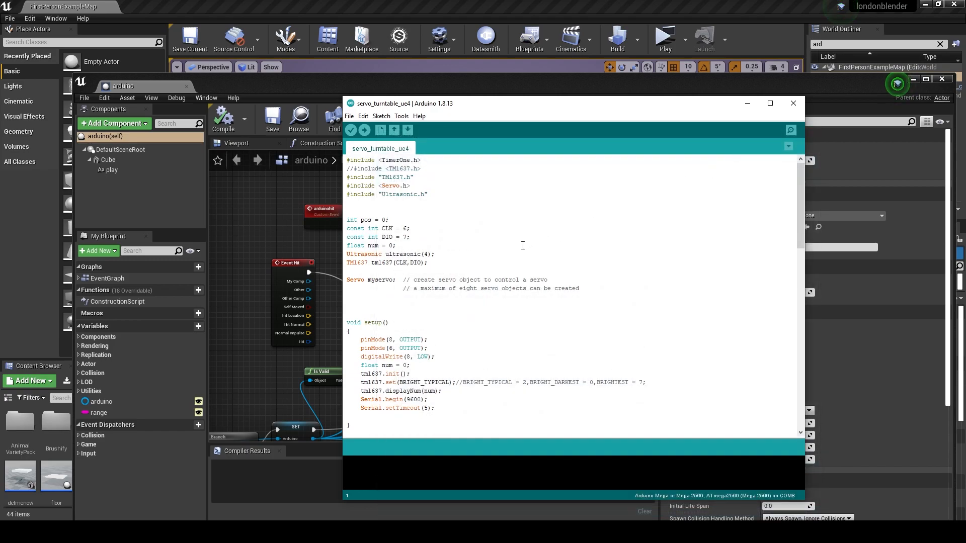
mouse_move(463, 247)
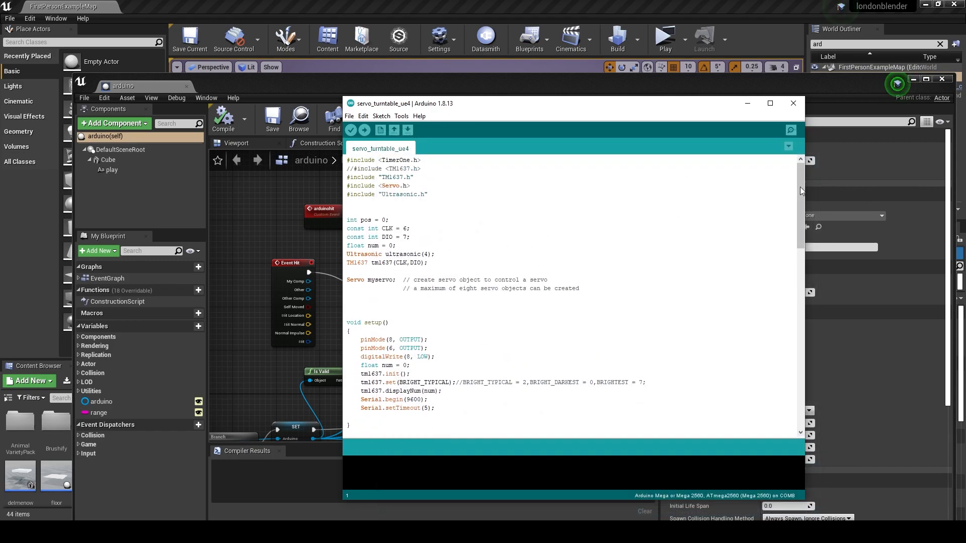
Scroll through loop() past the ue4, ue5, reset and range handlers to shockme
scroll(down, 3)
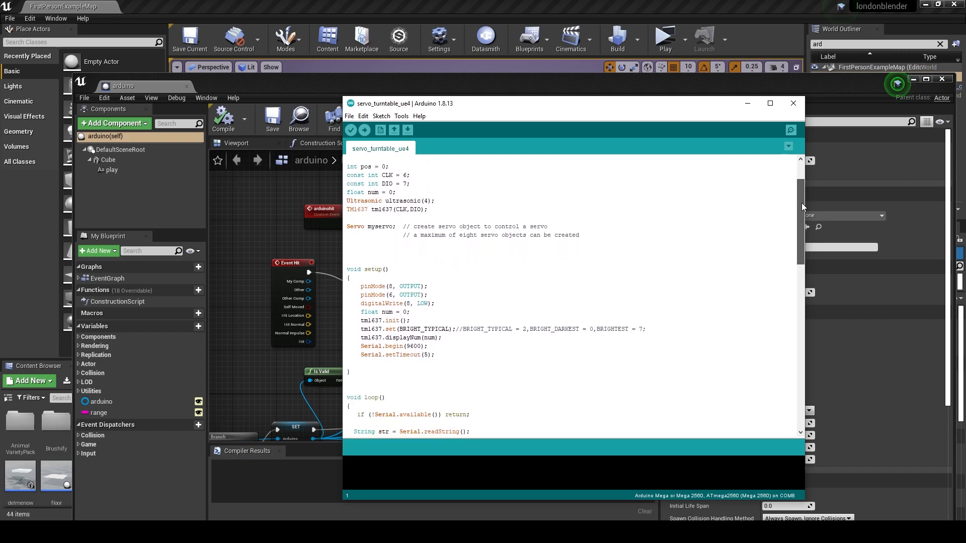
scroll(down, 3)
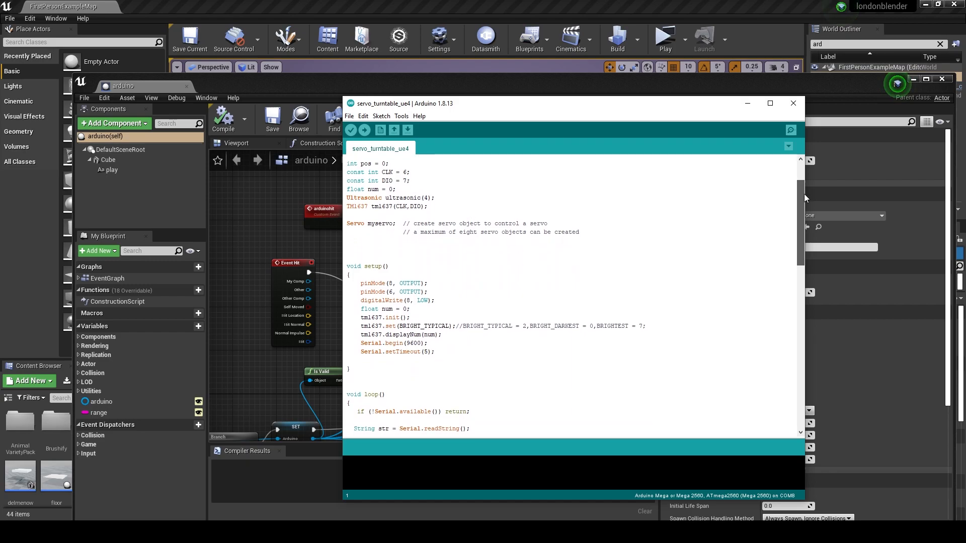
scroll(down, 3)
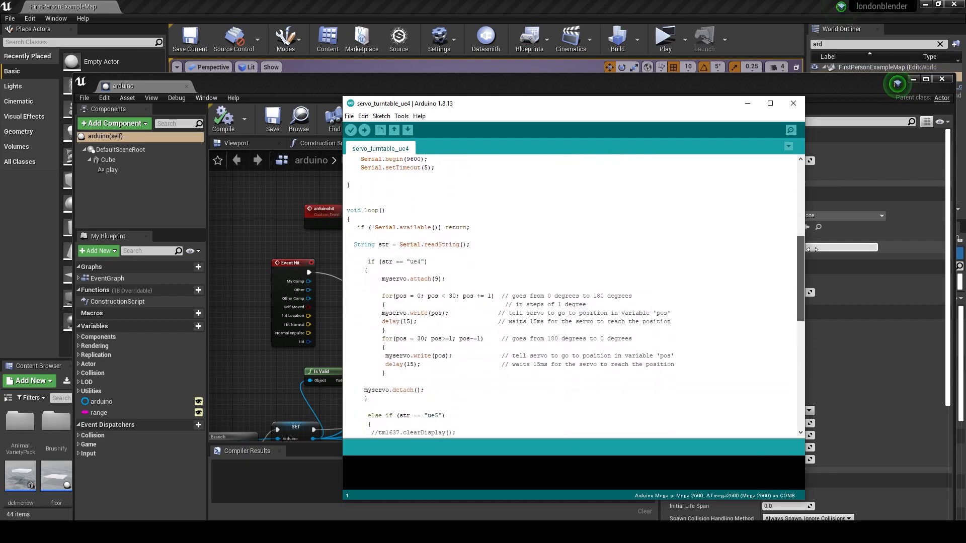
scroll(down, 3)
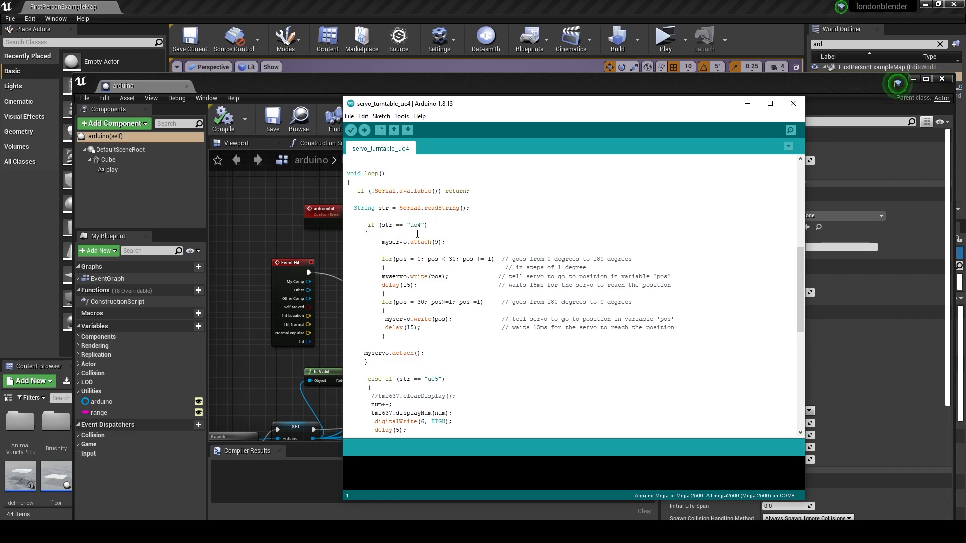
mouse_move(803, 265)
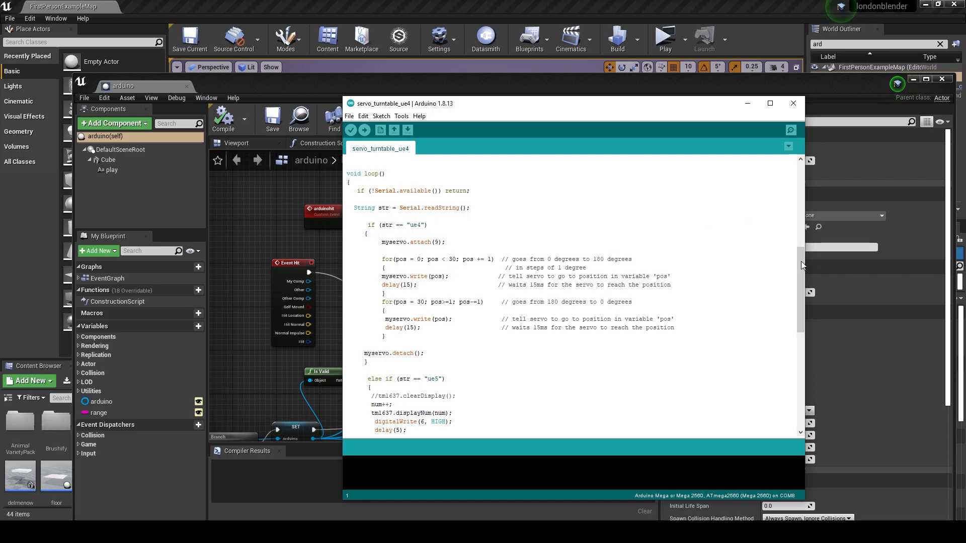
scroll(down, 3)
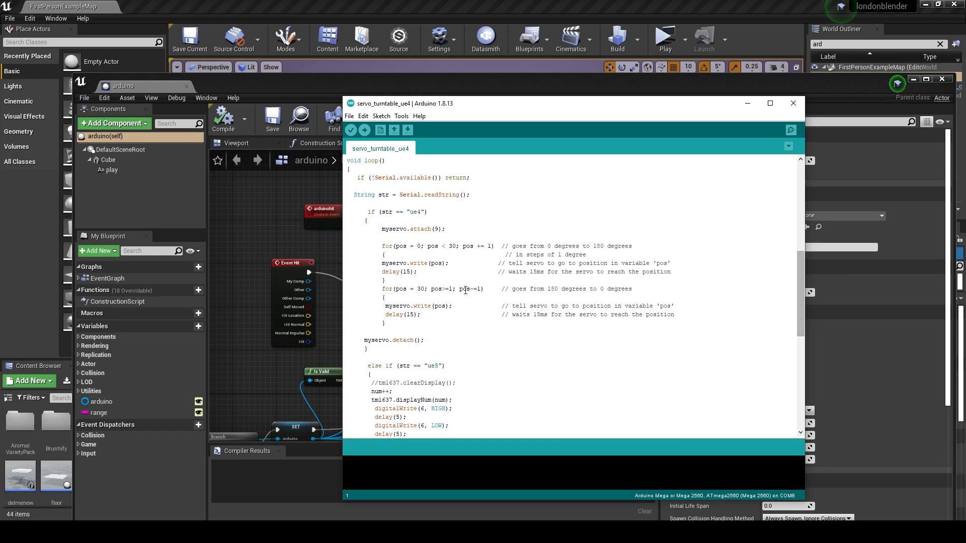
scroll(down, 3)
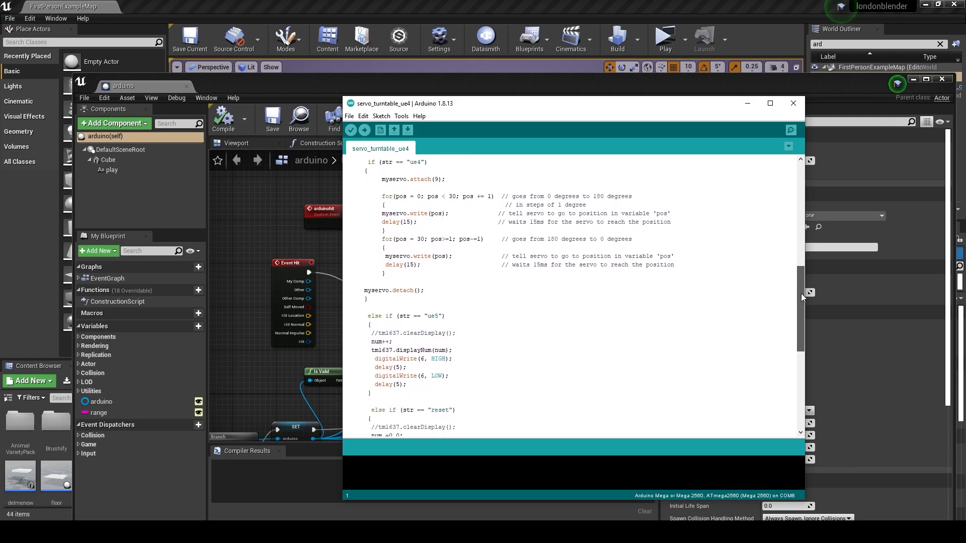
scroll(down, 3)
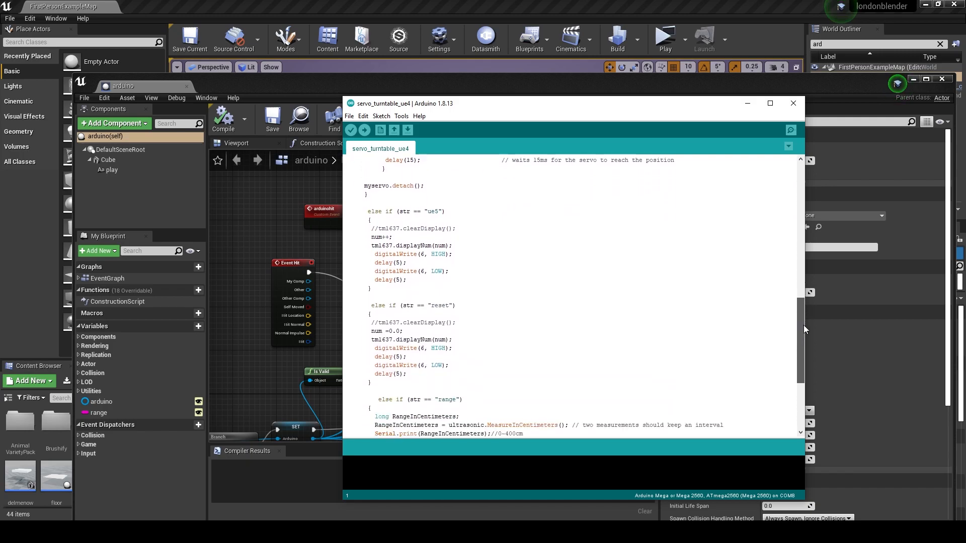
scroll(down, 3)
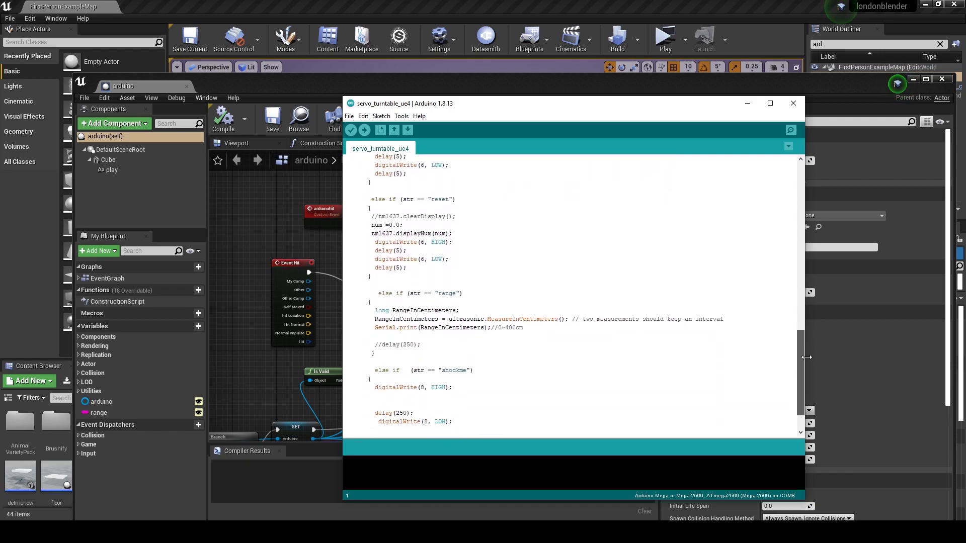
scroll(down, 3)
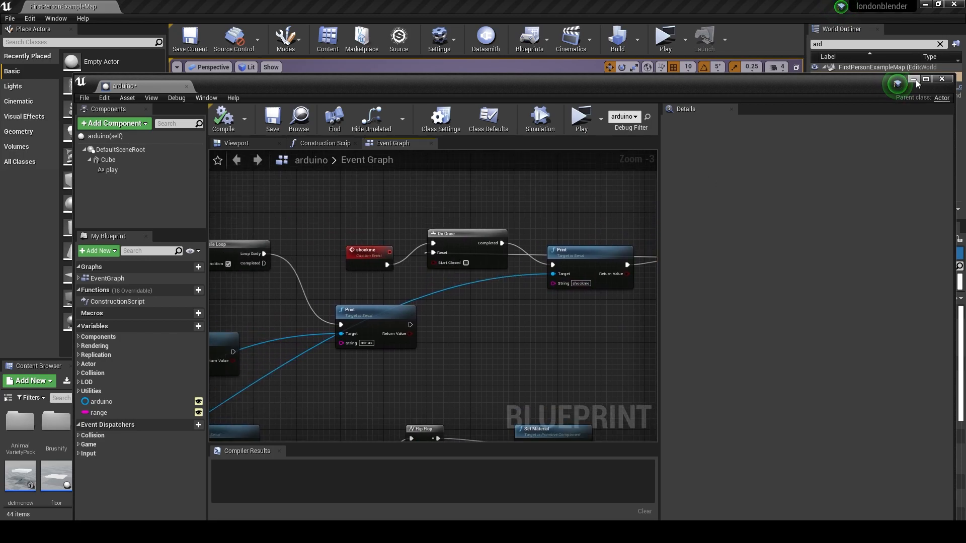
Minimize the arduino blueprint editor after viewing its shockme event
click(941, 79)
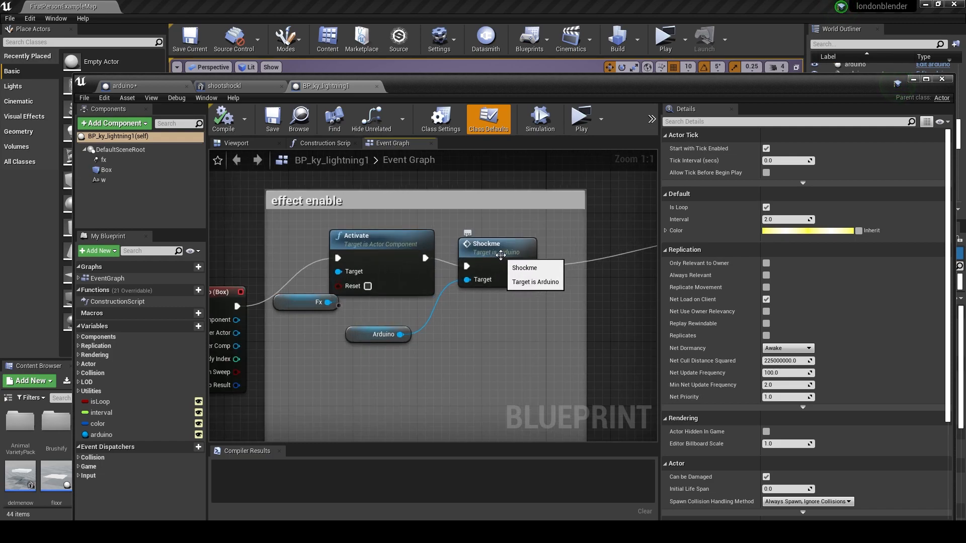
Select BP_ky_lightning1's Fx variable node to view its Particle System details
click(301, 326)
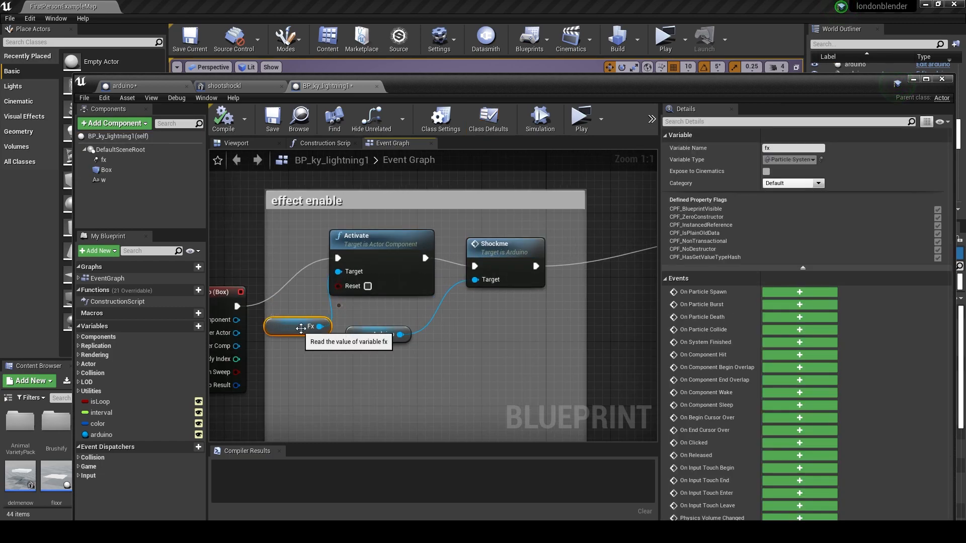